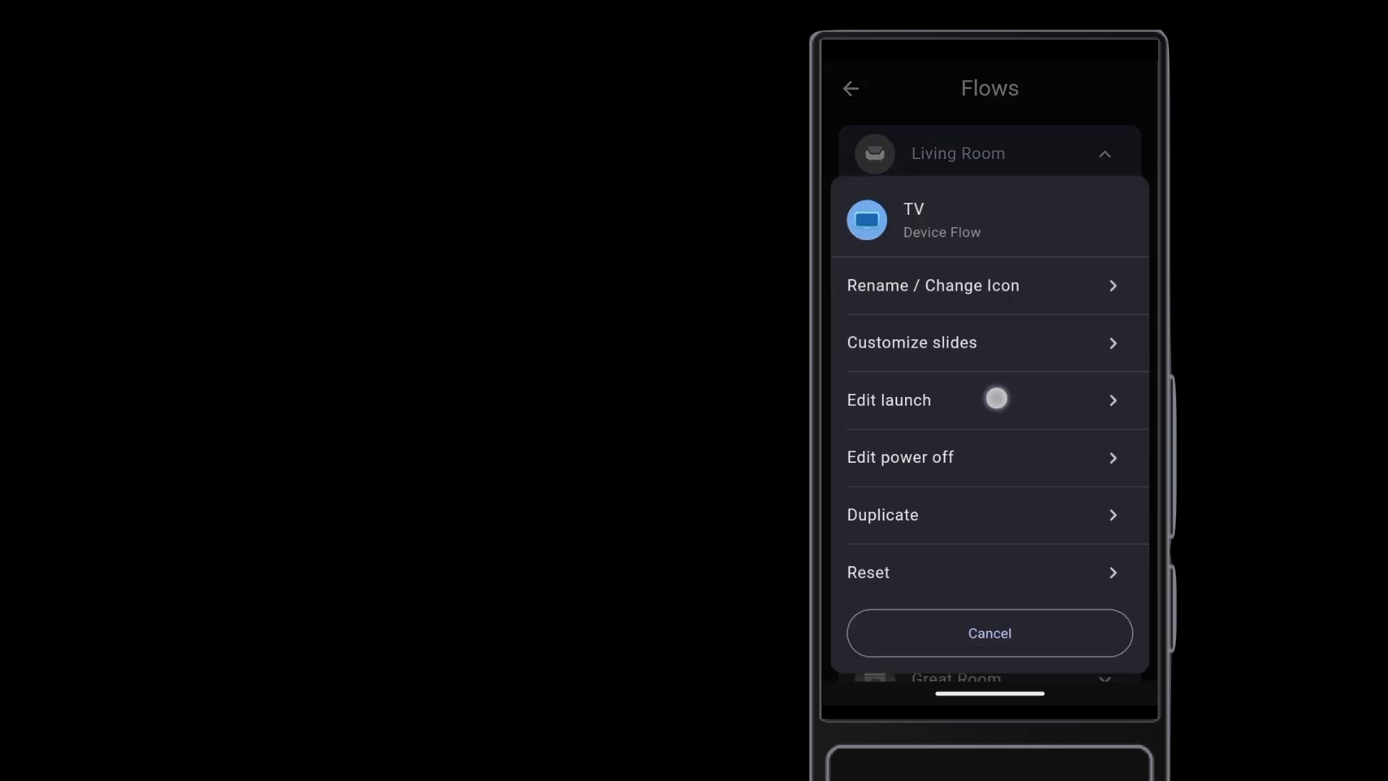
Step: Open the TV flow's launch steps and peek at the Use TV Volume step's options
left_click(890, 399)
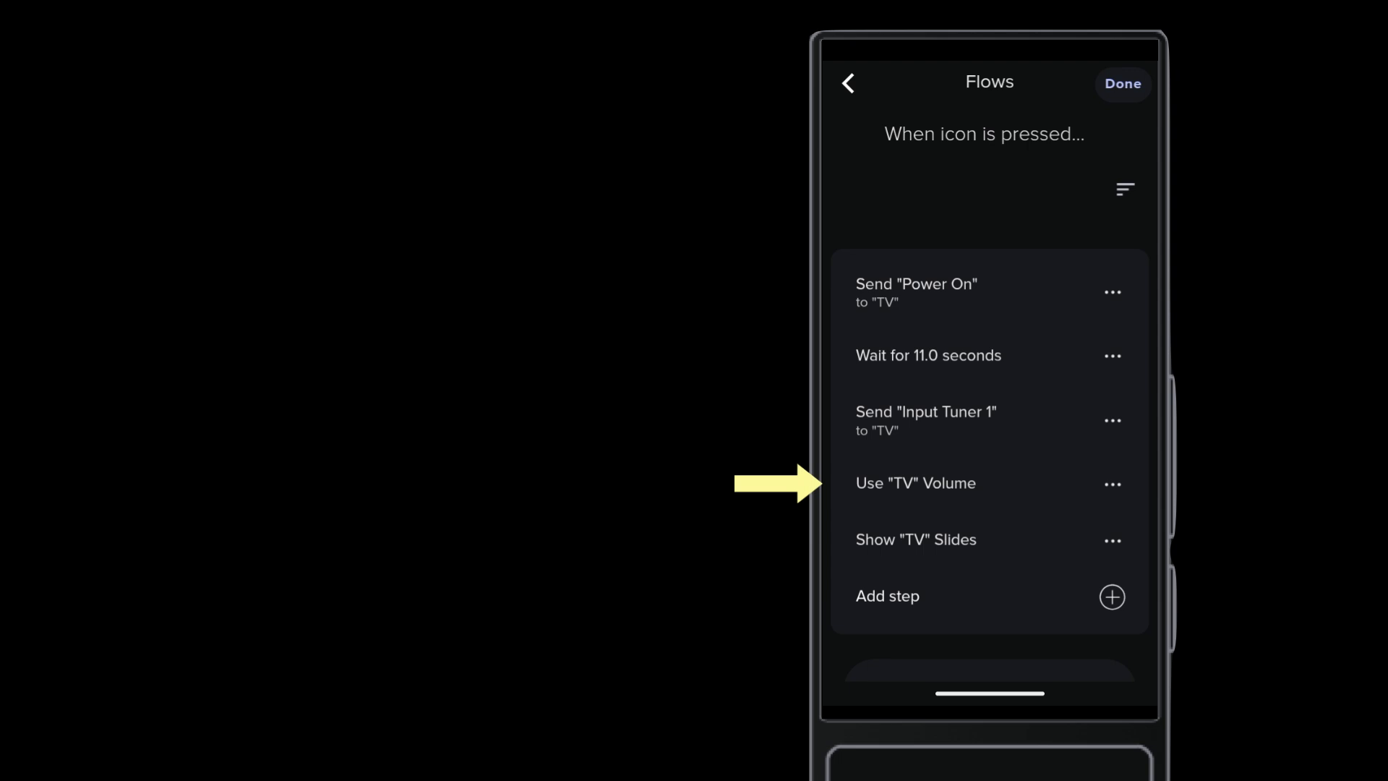
left_click(1112, 483)
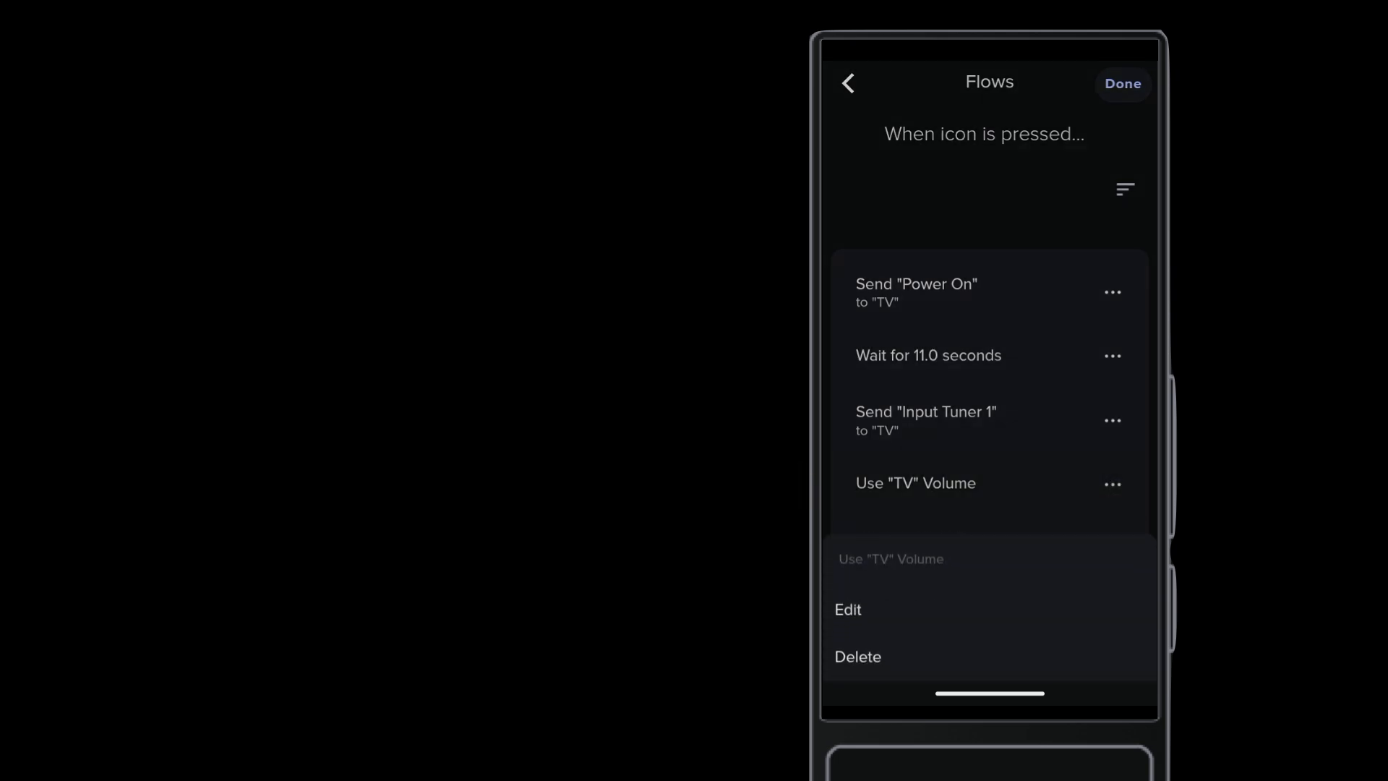
left_click(847, 609)
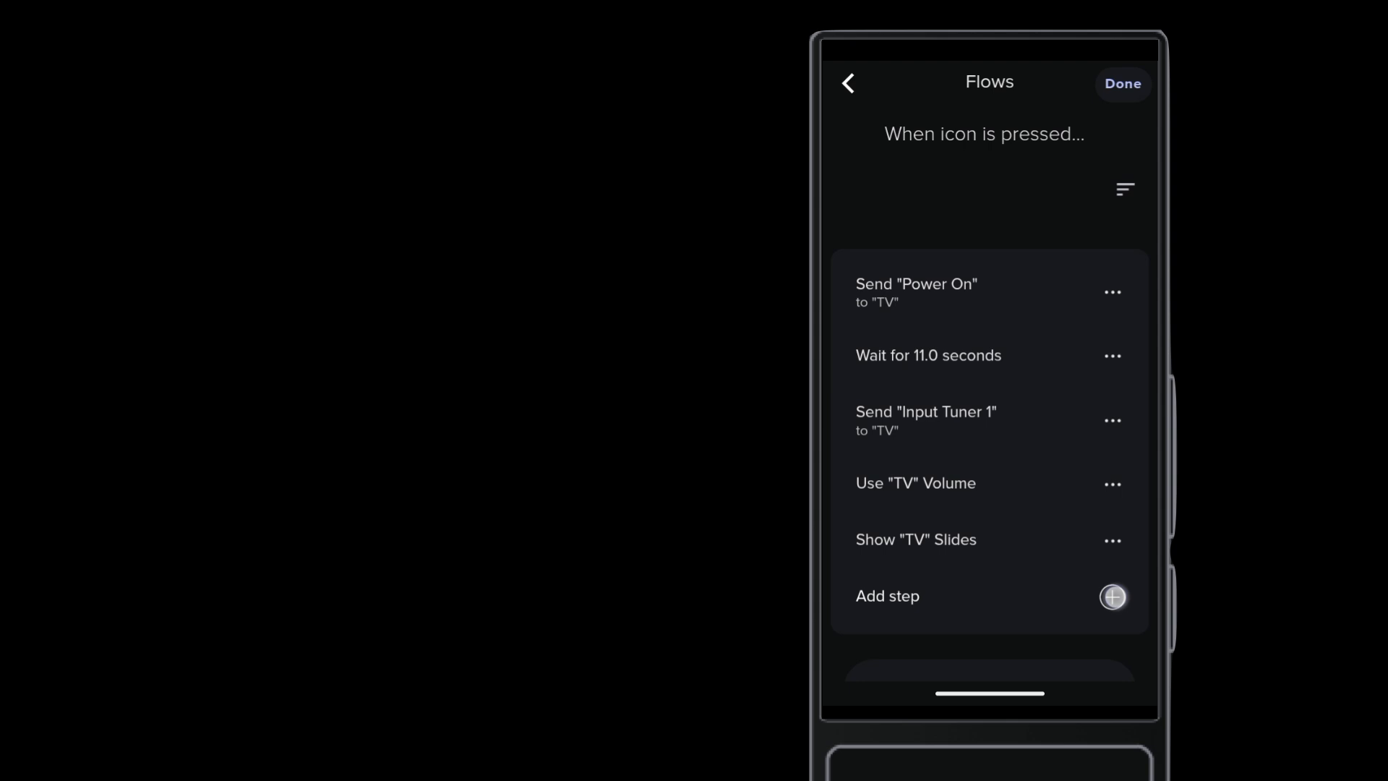
Step: Add a launch step sending Power On to the Denon AVR-X3300W
left_click(1113, 596)
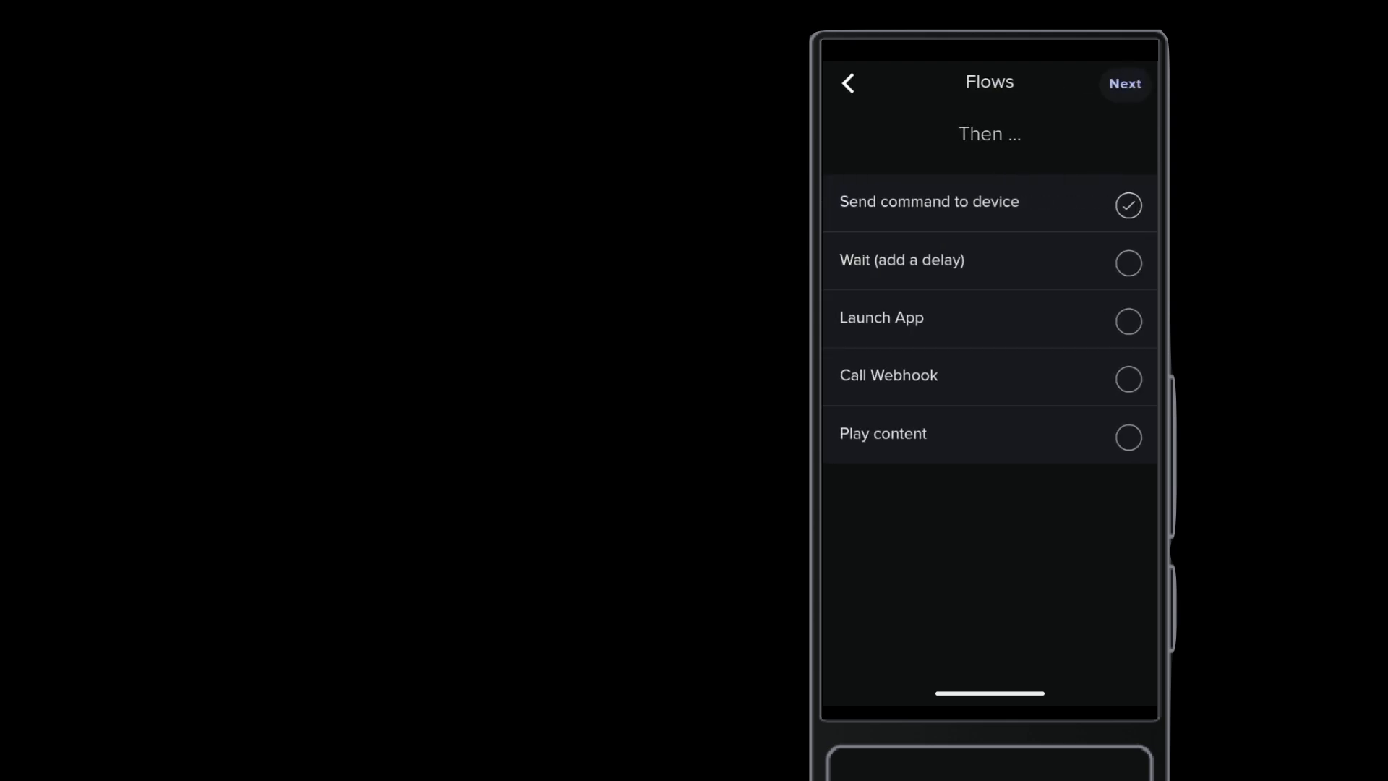
left_click(1125, 83)
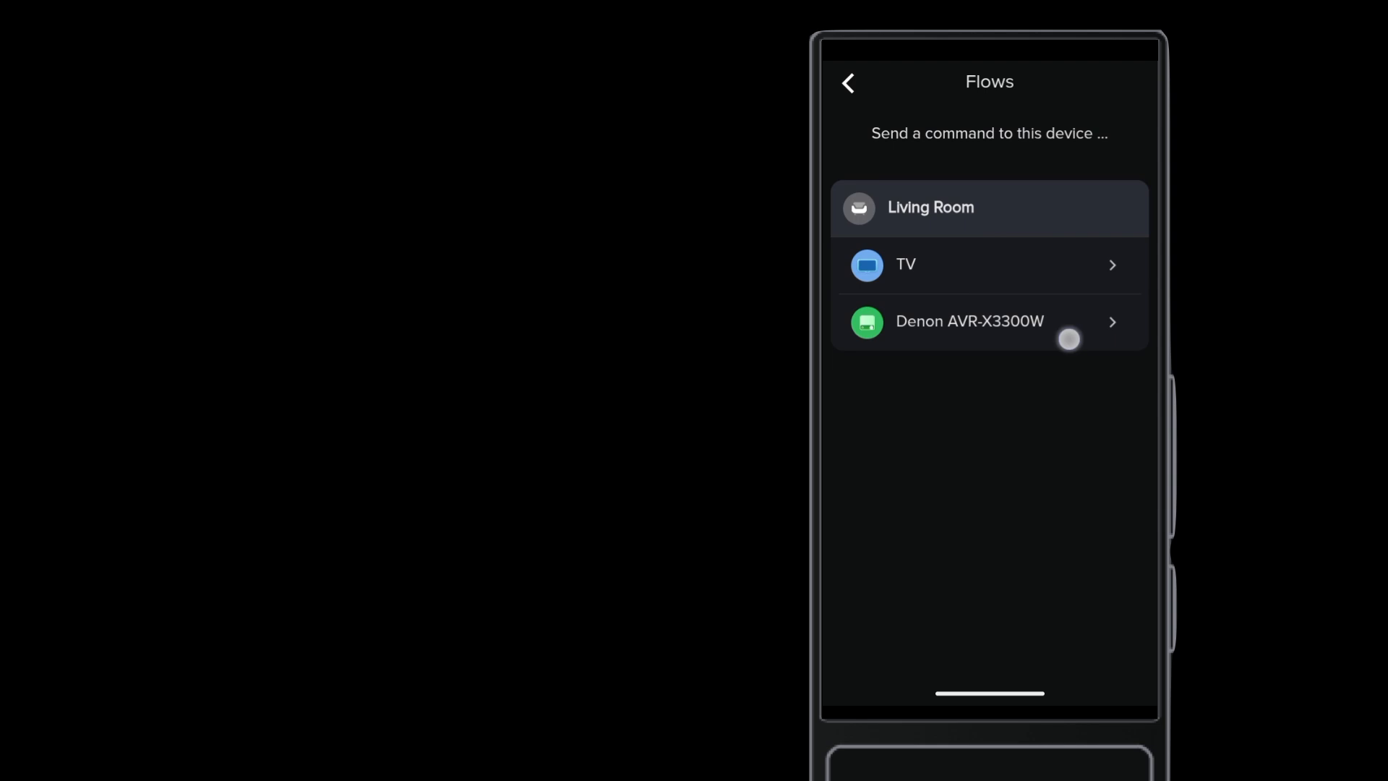
left_click(968, 321)
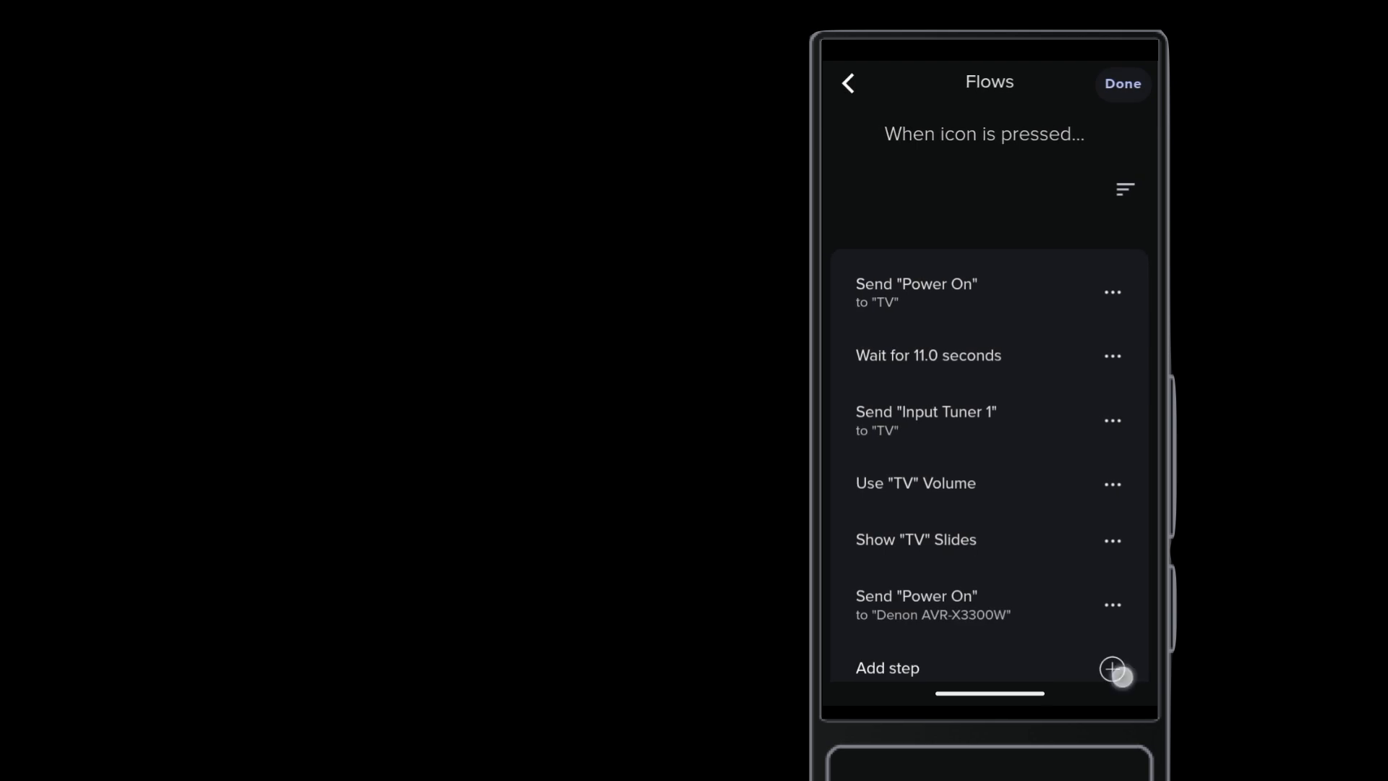
Step: Add a second launch step sending Input TV to the Denon AVR-X3300W
left_click(1112, 670)
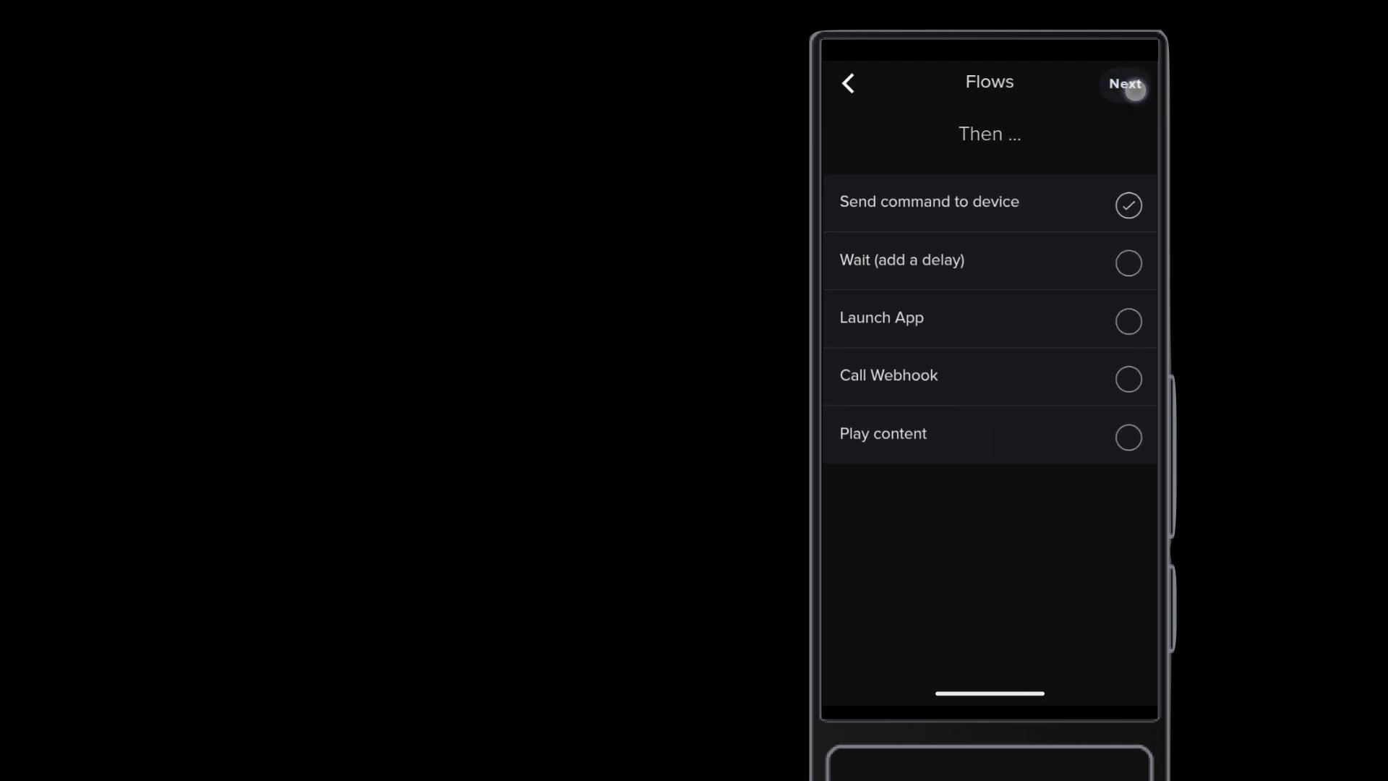
left_click(1124, 84)
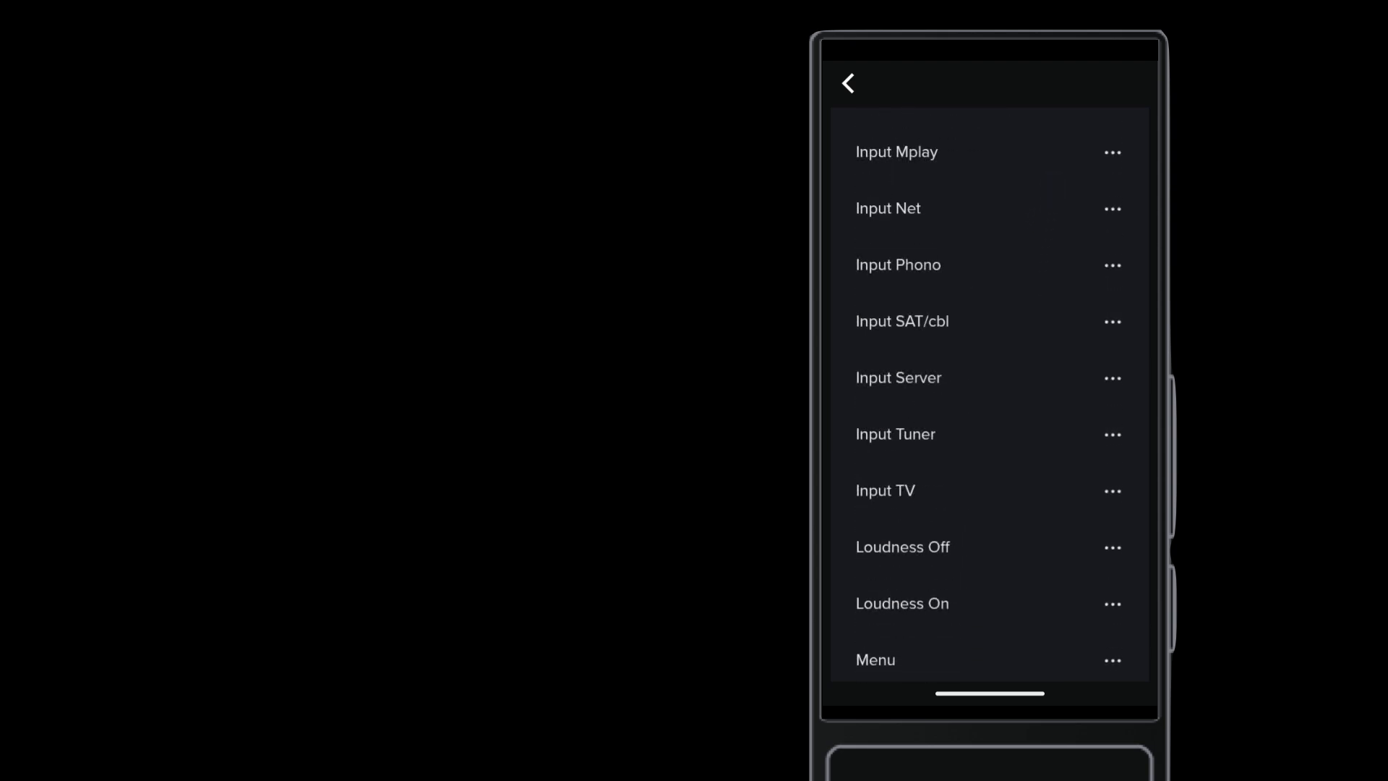
left_click(1015, 496)
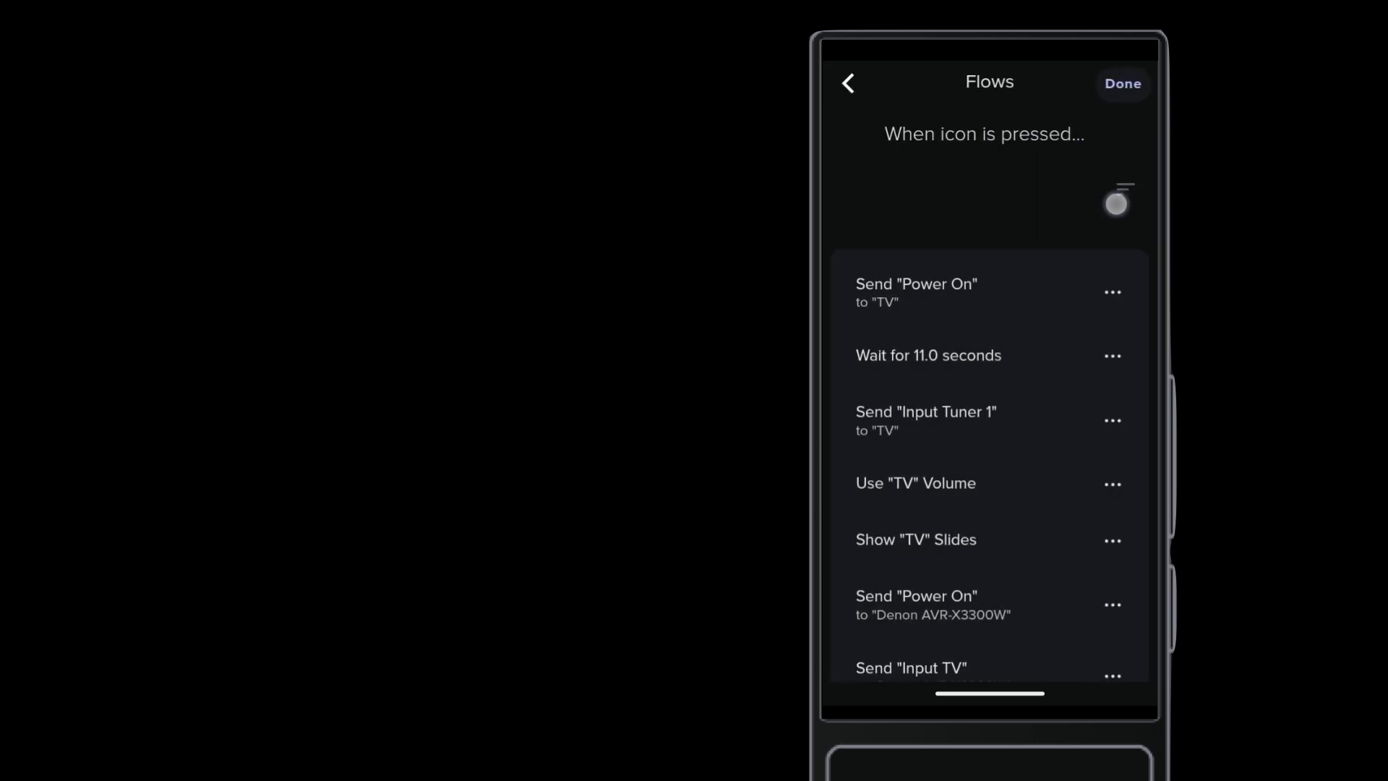
Step: Reorder the steps so Denon Power On and Input TV follow the TV's Power On
left_click(1116, 201)
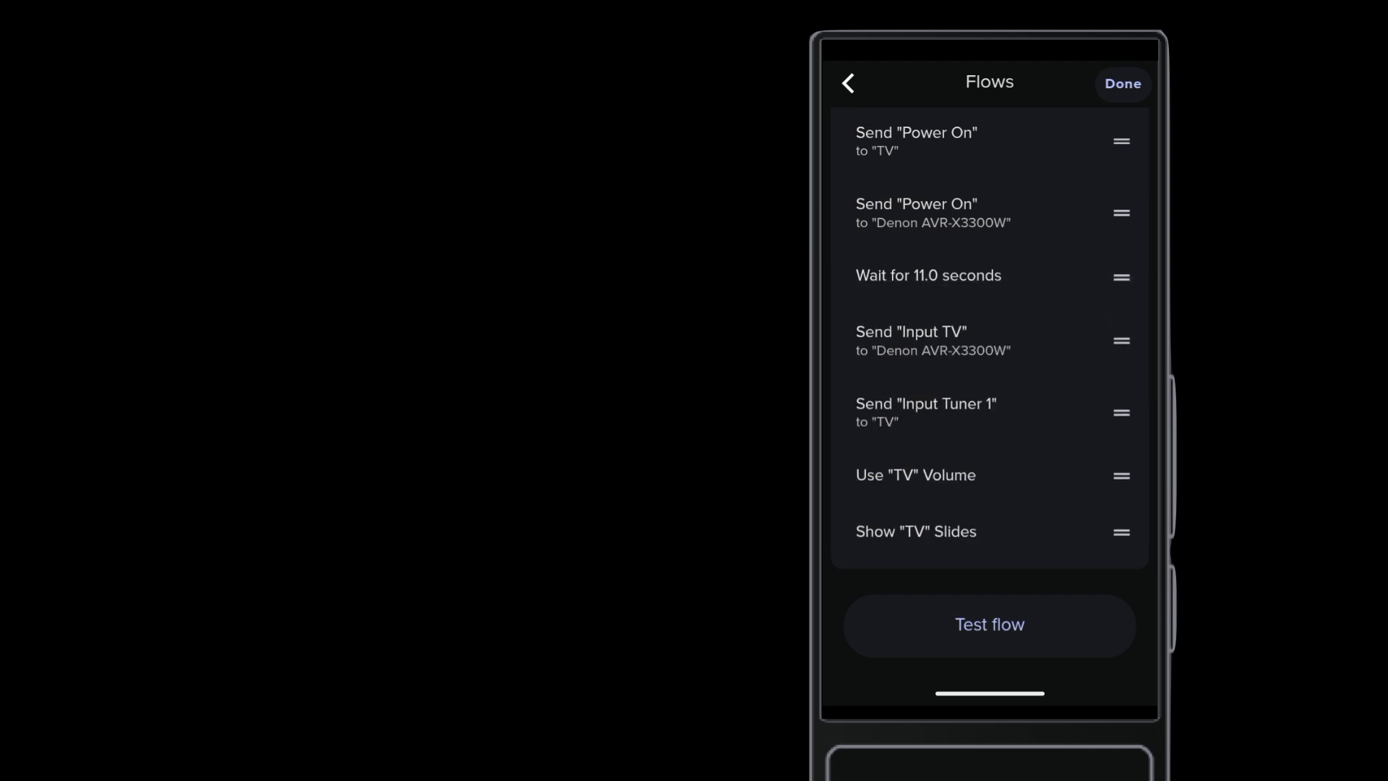
scroll("down", 3)
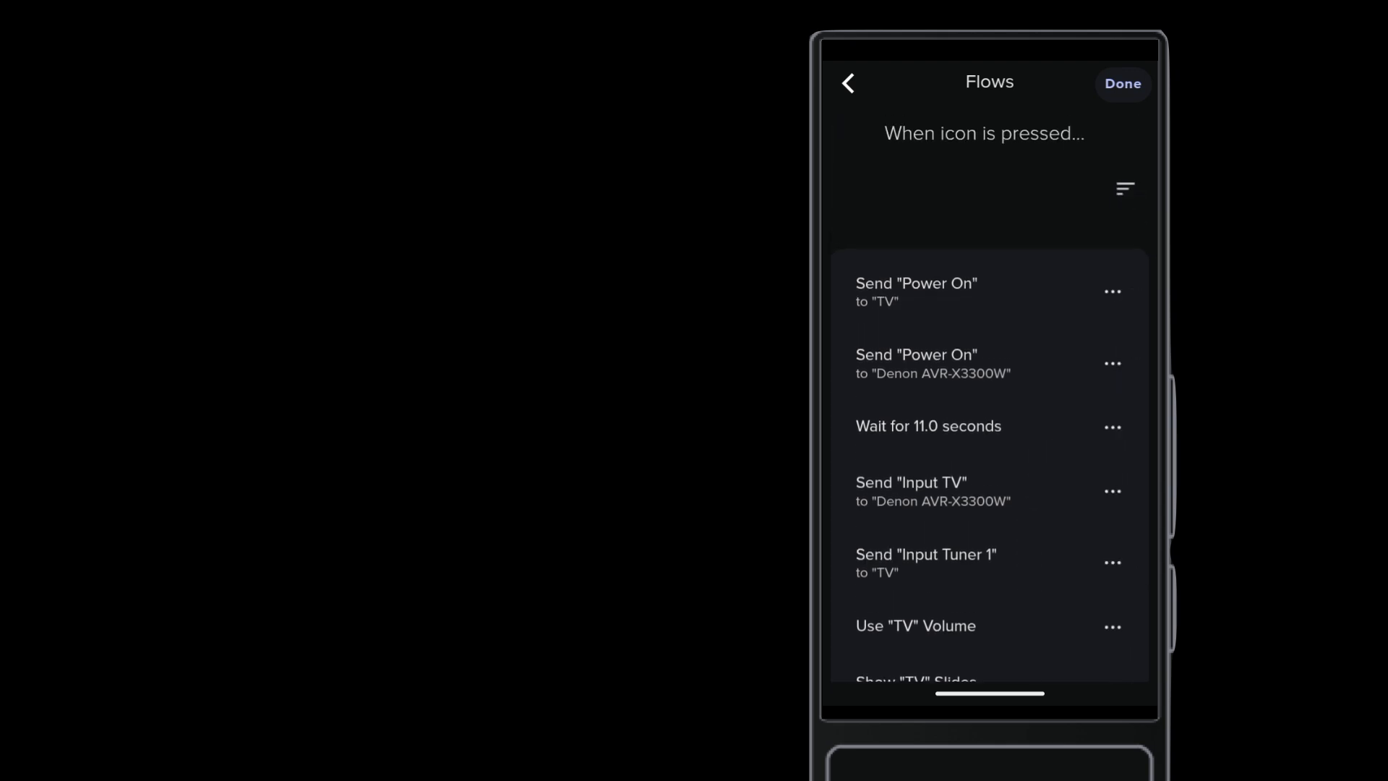
Step: Switch the flow's volume step to the Denon AVR-X3300W's volume controls
left_click(1118, 629)
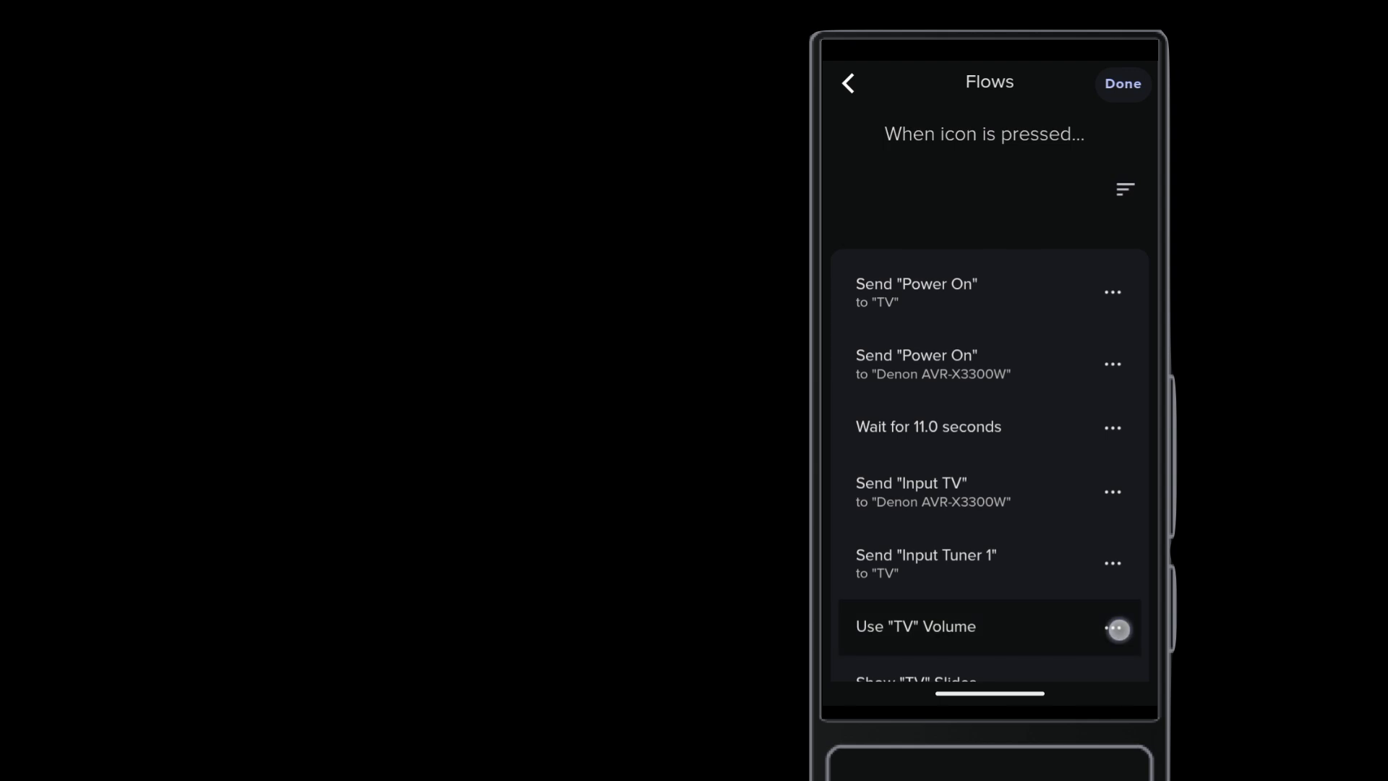
left_click(1118, 628)
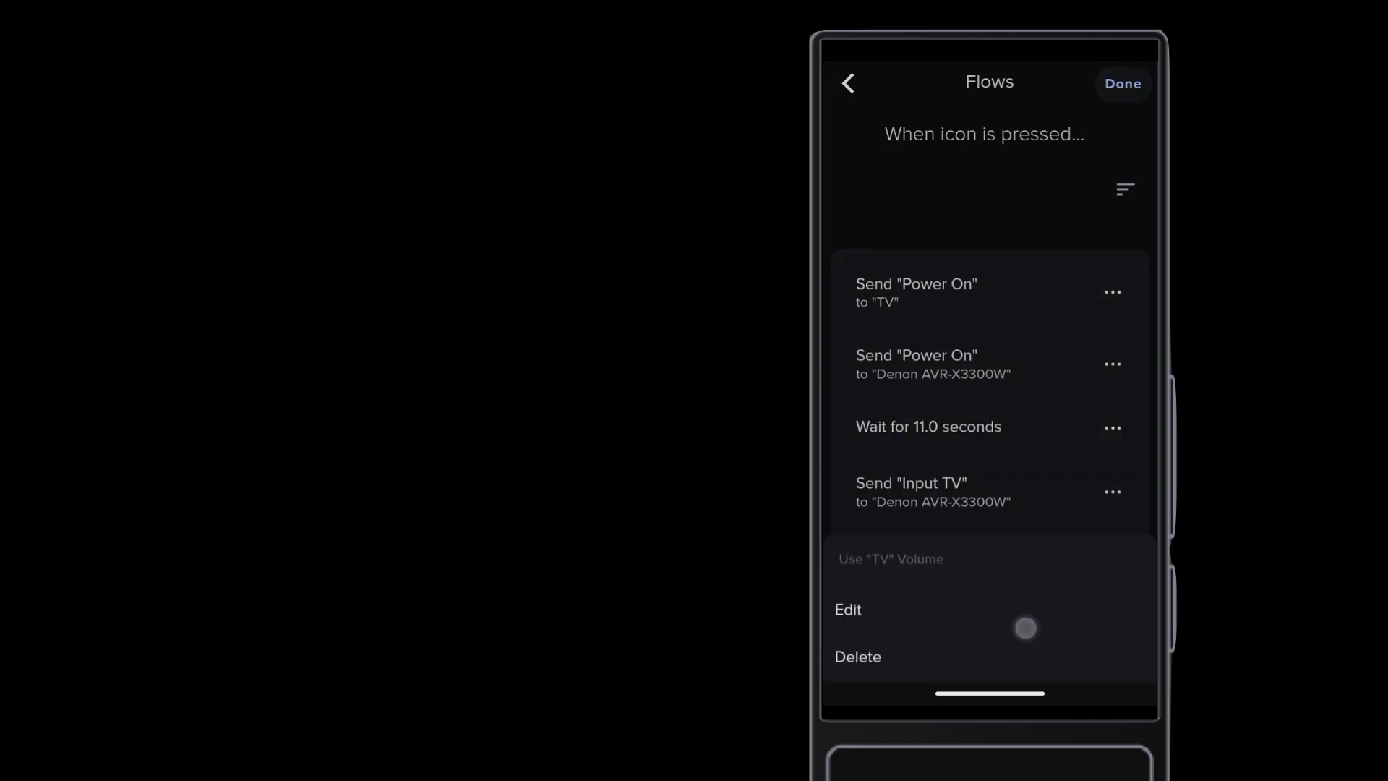
left_click(848, 608)
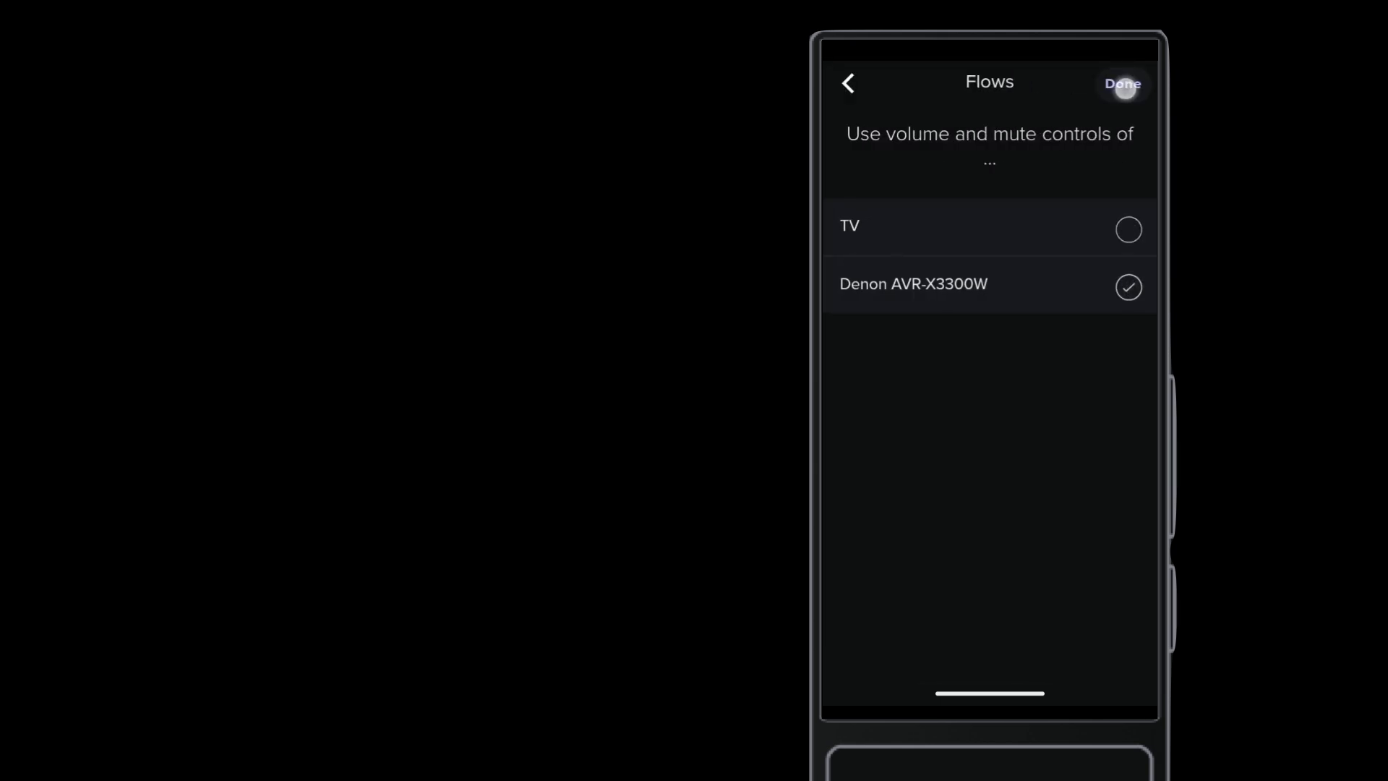
left_click(1121, 84)
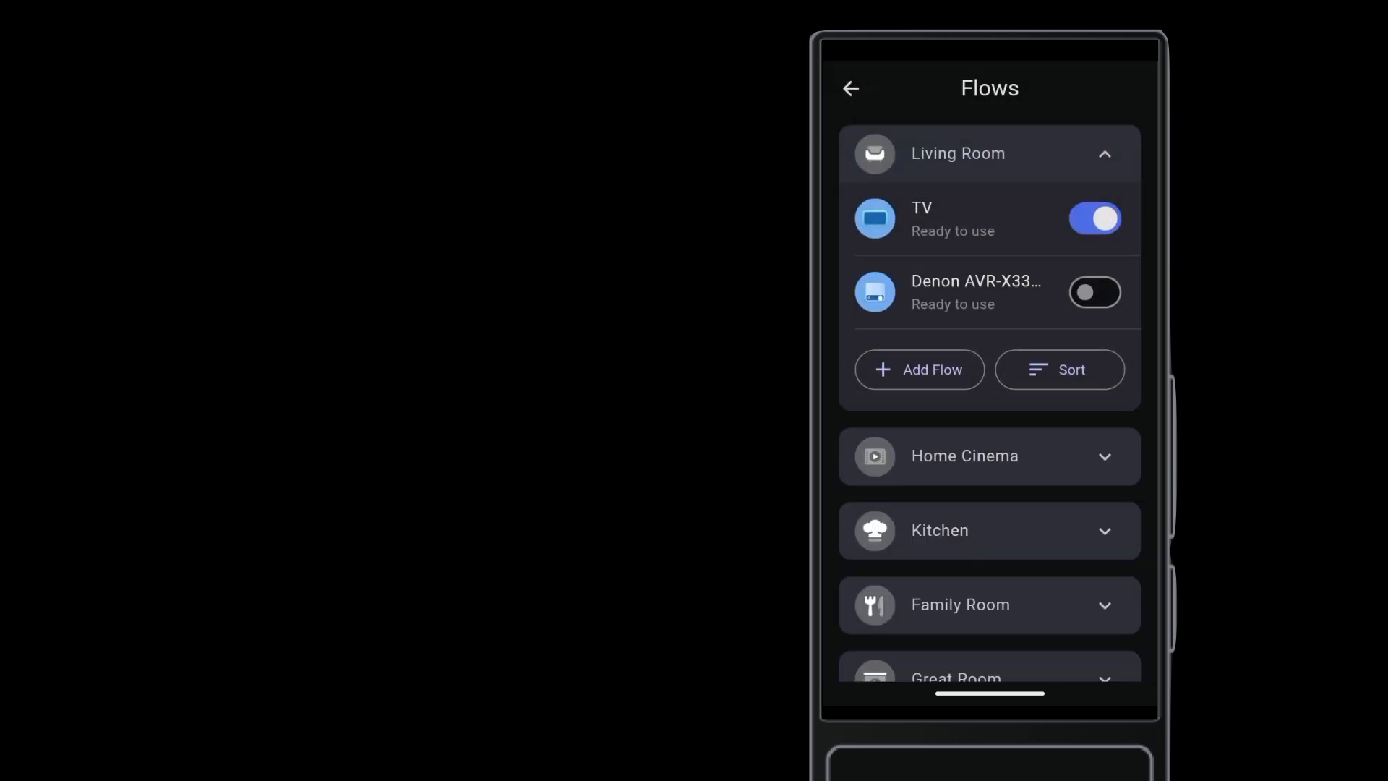
Step: Add a Denon AVR-X3300W Power Off step to the TV flow's power-off sequence
left_click(921, 218)
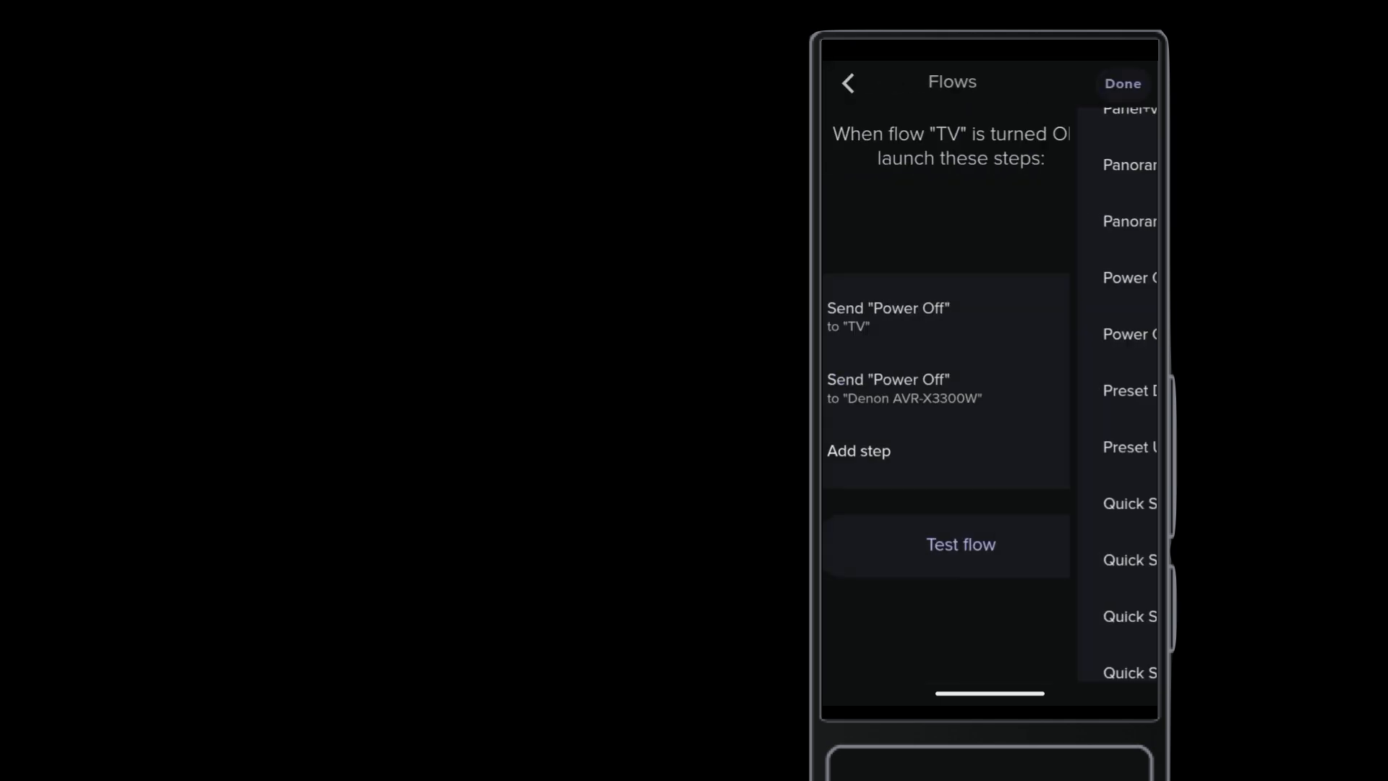
left_click(1121, 83)
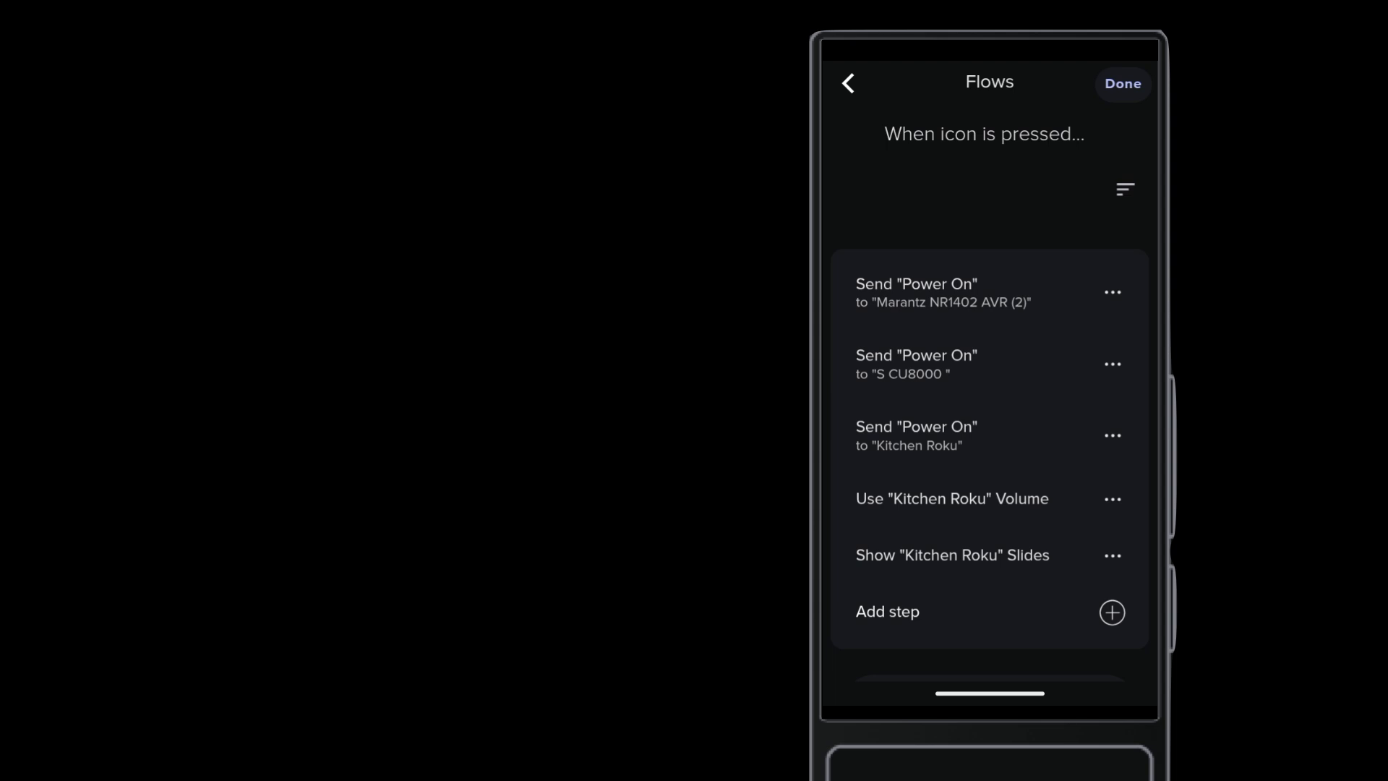
Step: Start a new Send command to device step and reach the device list
left_click(886, 612)
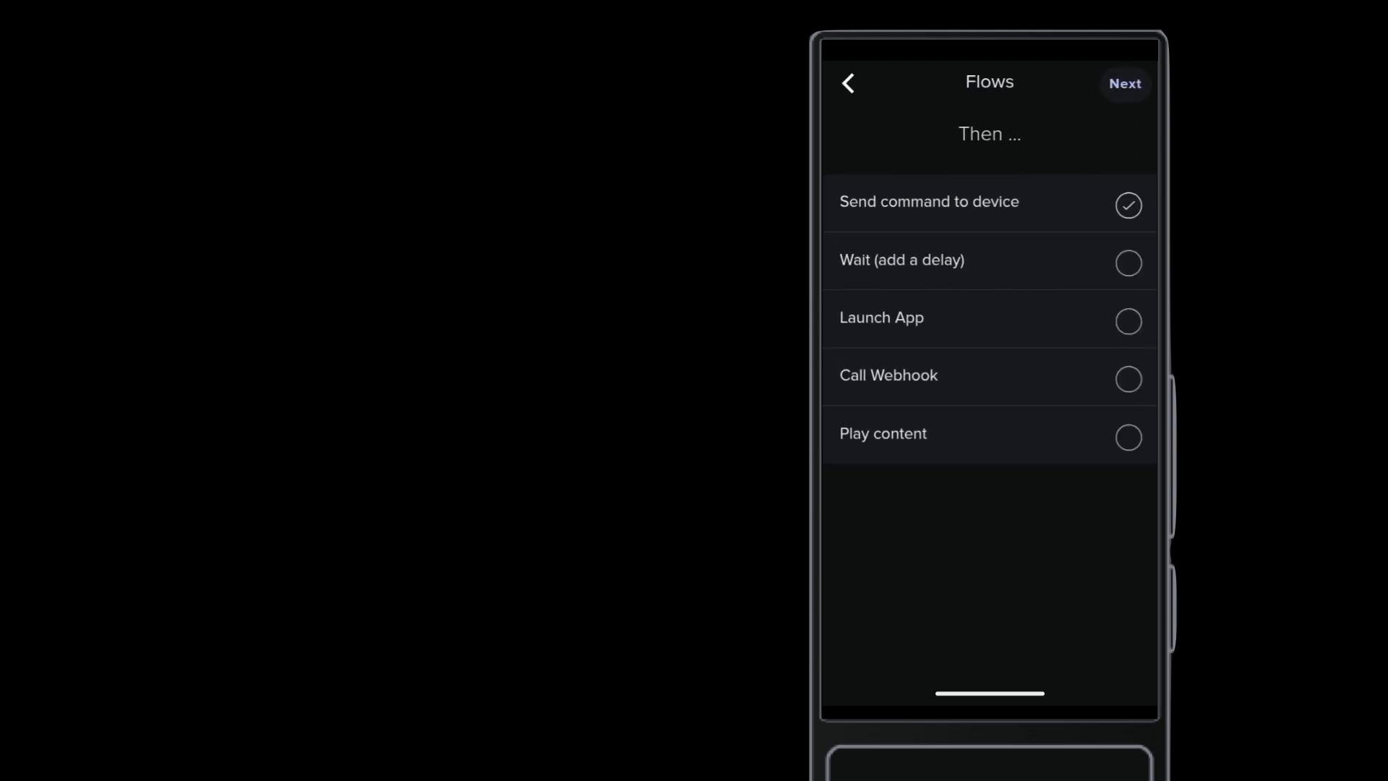
left_click(1125, 84)
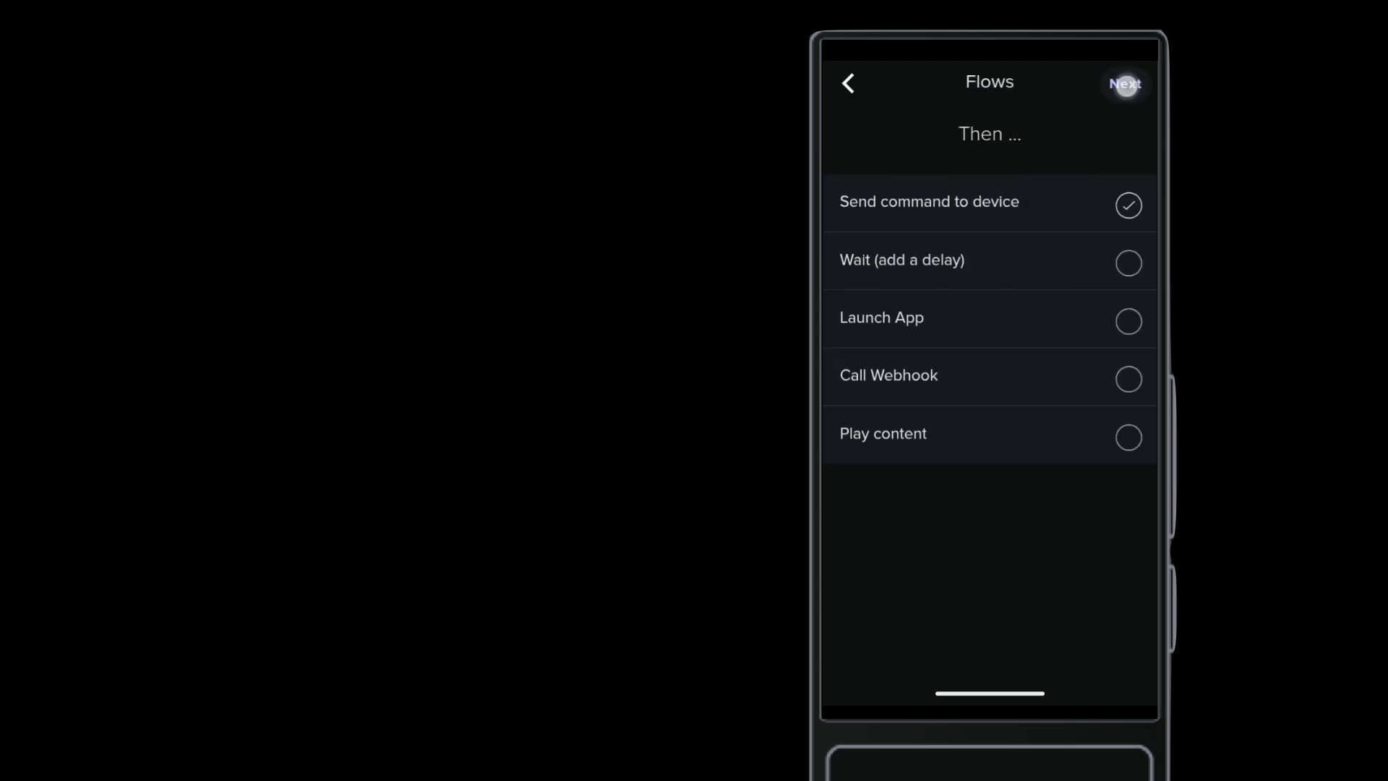
left_click(1125, 84)
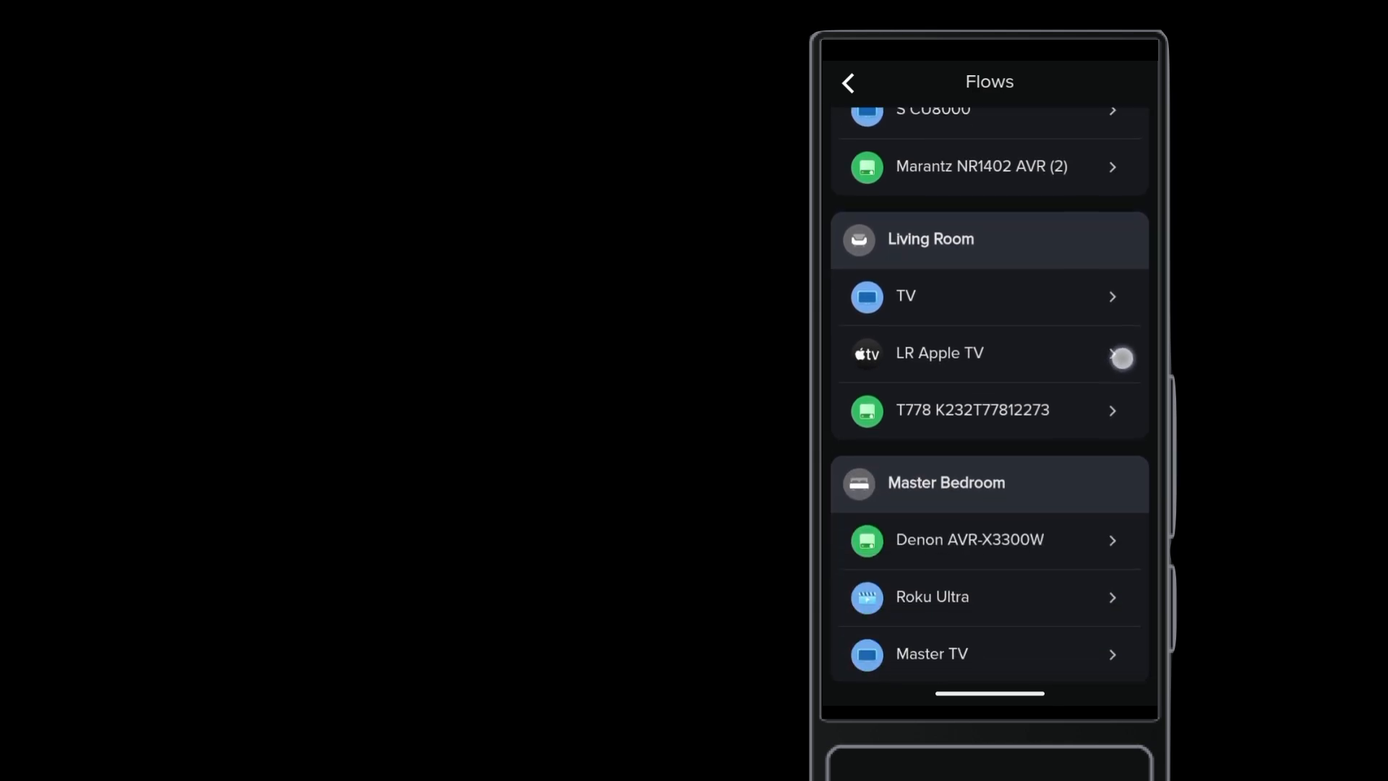